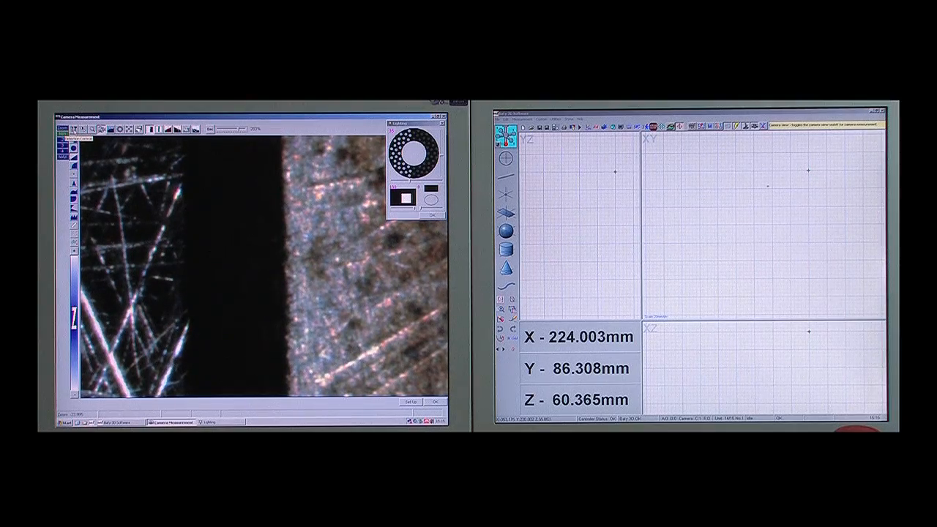
# Switch to the box edge detection tool and capture red edge points along the boxed part edge
pyautogui.click(410, 402)
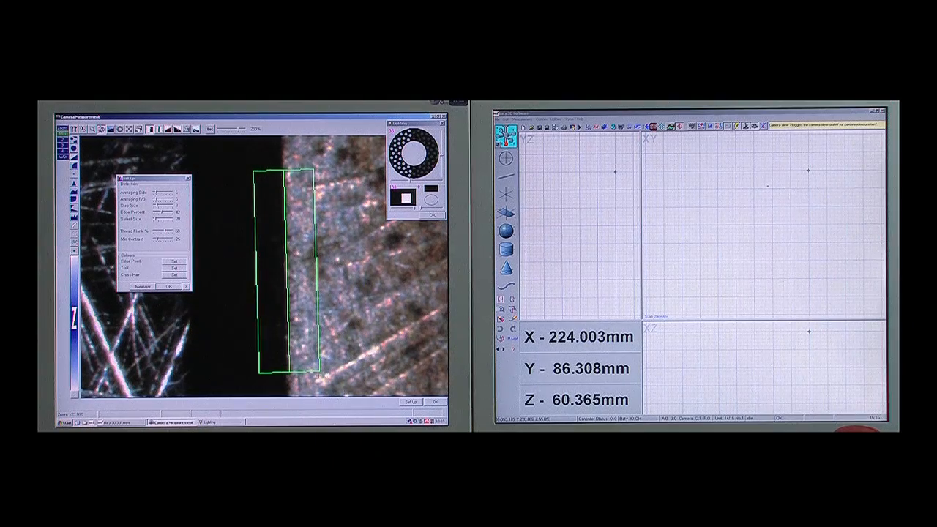
pyautogui.click(143, 286)
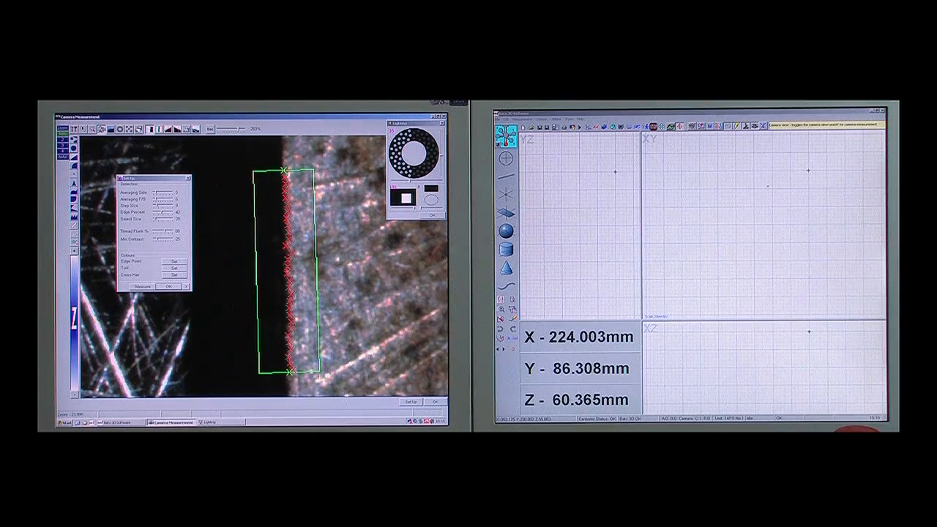